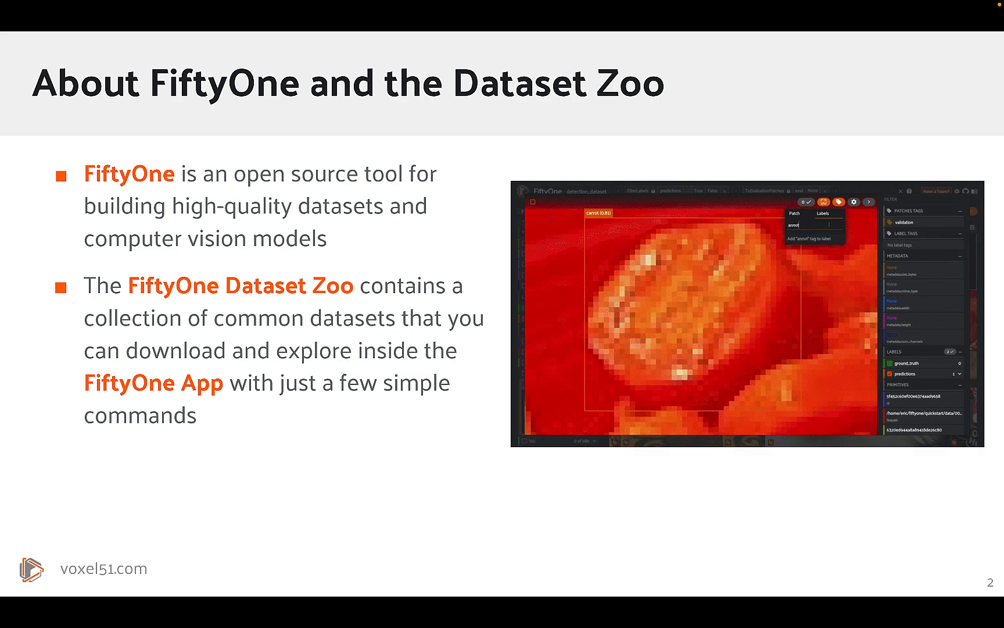
# Advance the deck to slide 3, introducing the UCF101 action recognition dataset
pyautogui.write('annotation_mistake')
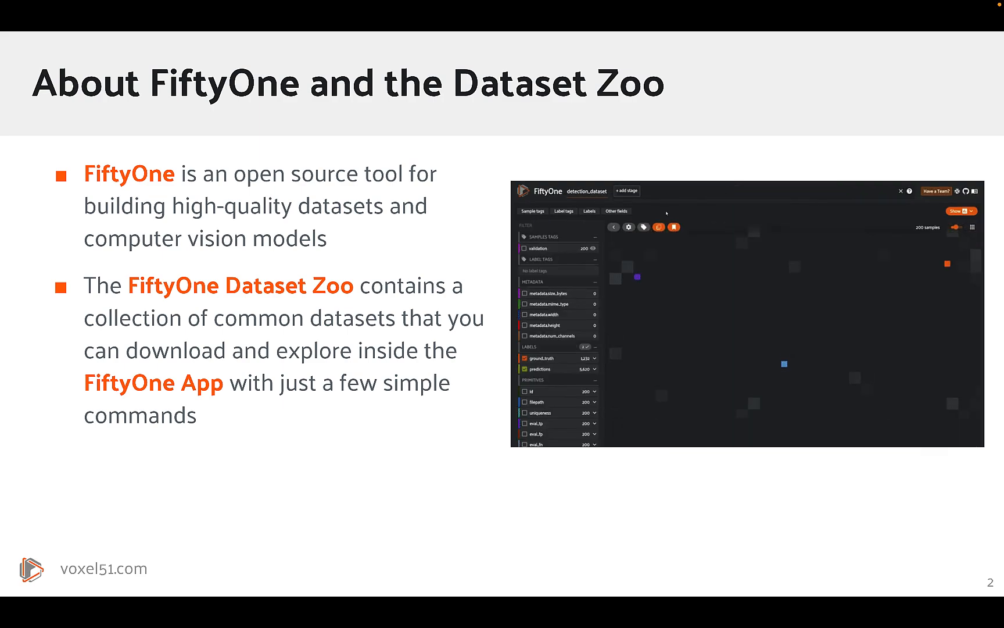
pyautogui.press('Right')
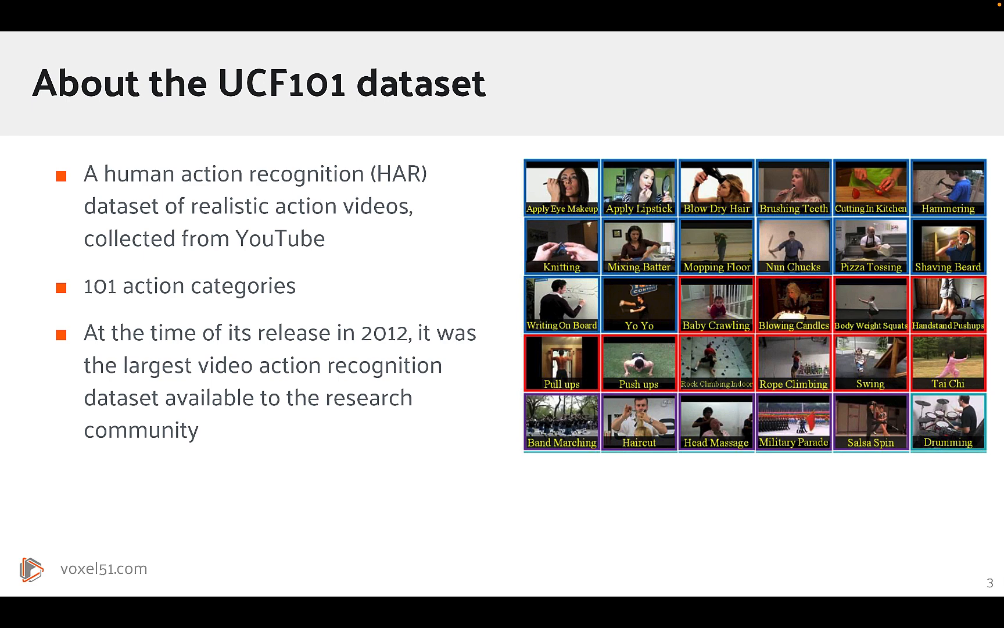
# Step through the UCF101 size, origin and maintainer slides to slide 6
pyautogui.press('right')
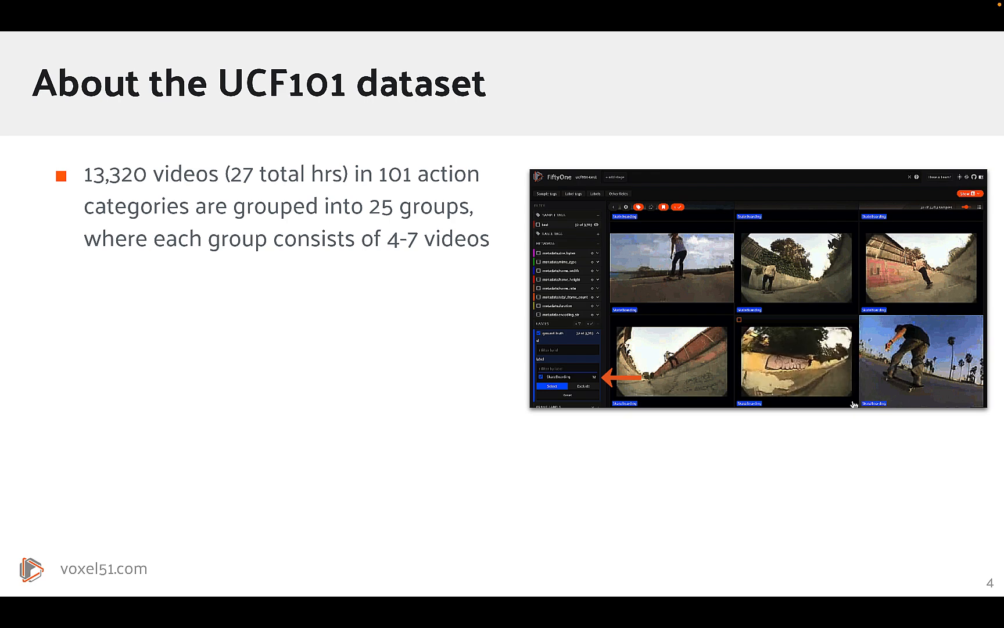
pyautogui.press('right')
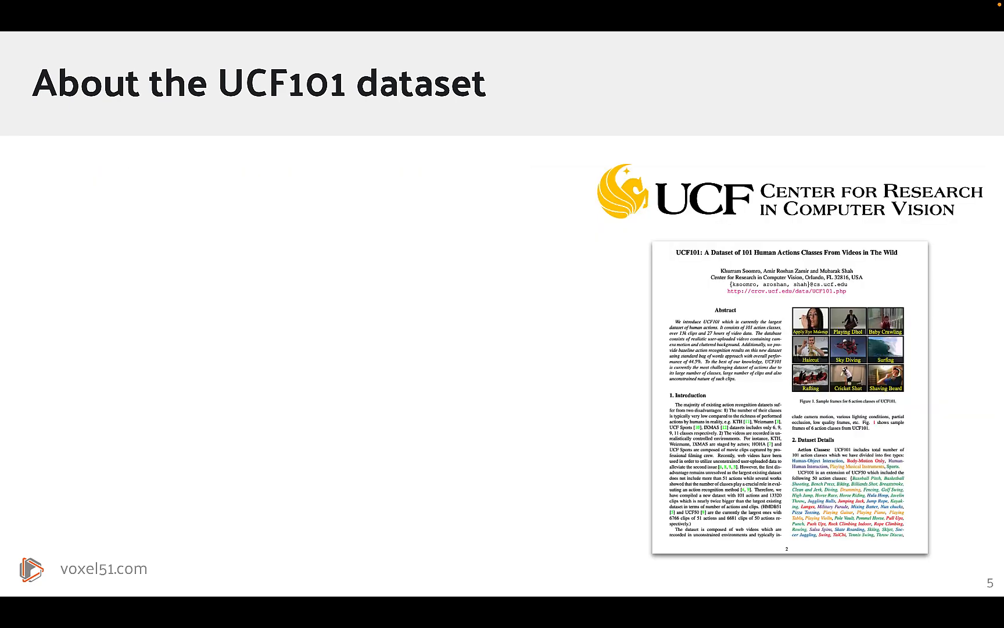
pyautogui.press('Right')
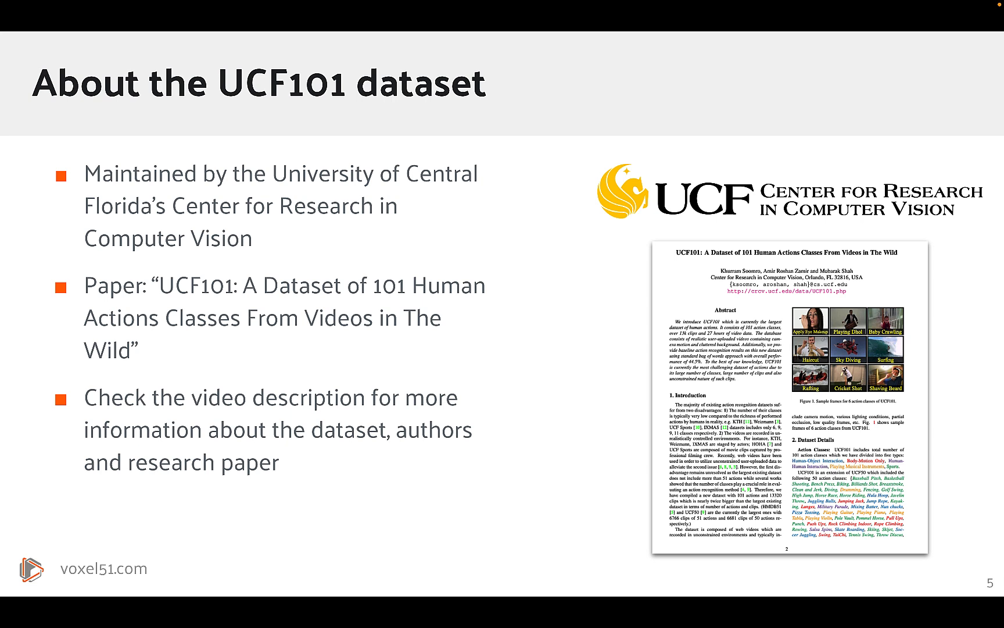
pyautogui.press('Right')
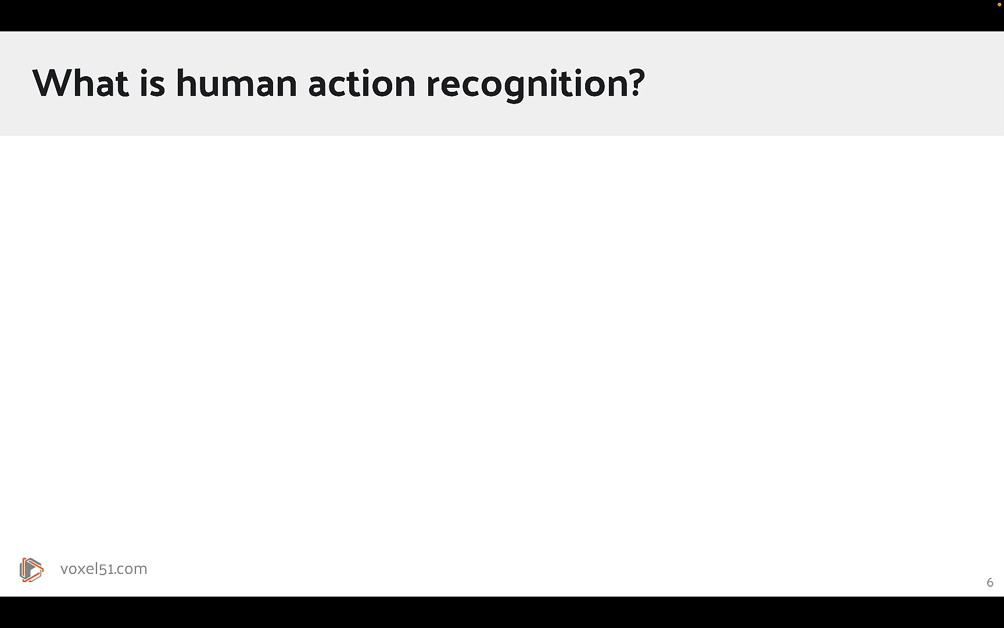
# Reveal the human action recognition bullets and advance past the use-cases slide
pyautogui.press('right')
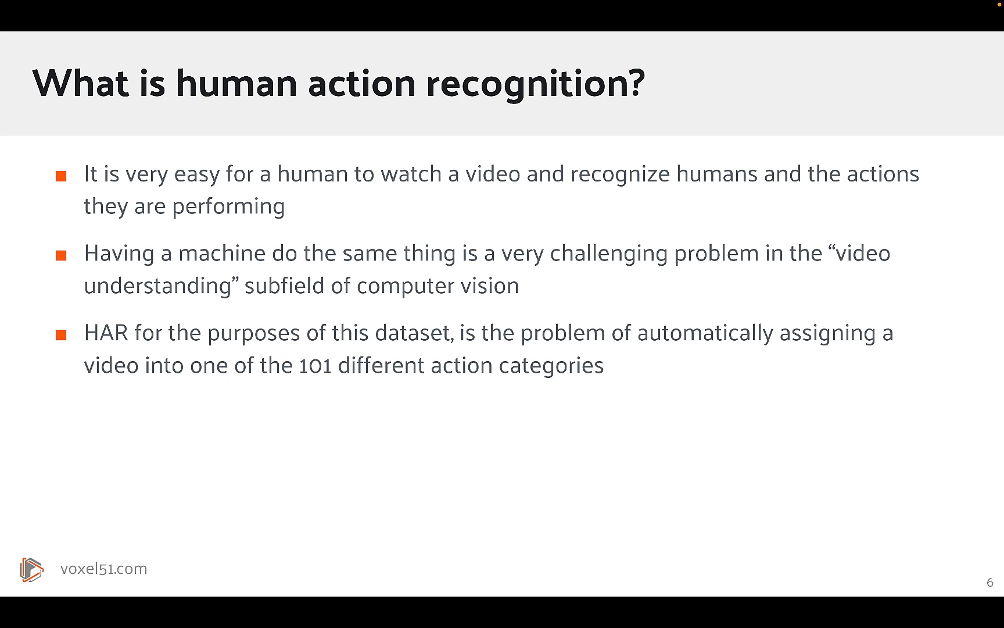
pyautogui.press('Right')
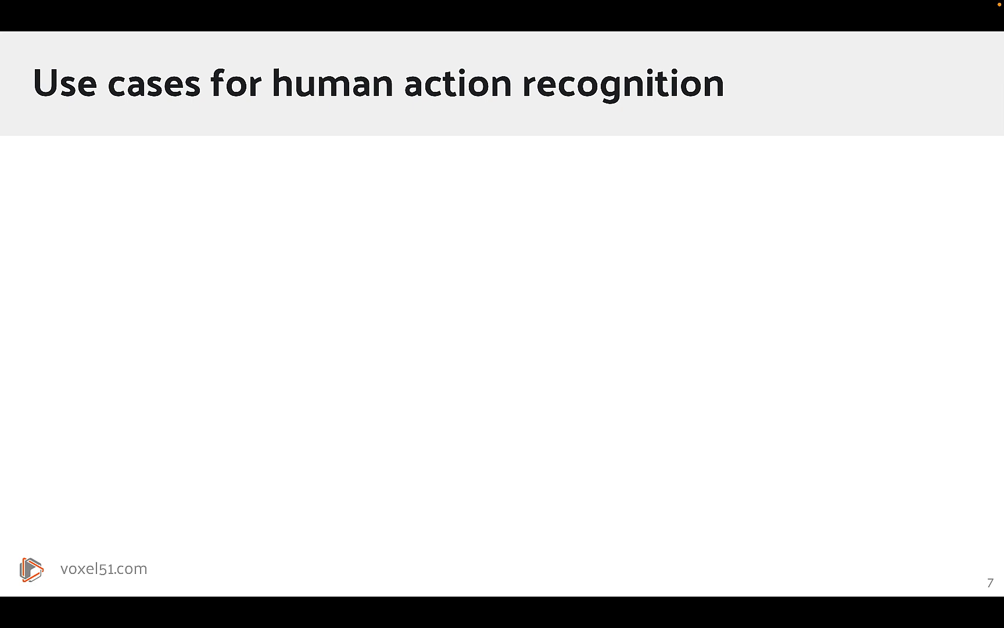
pyautogui.press('right')
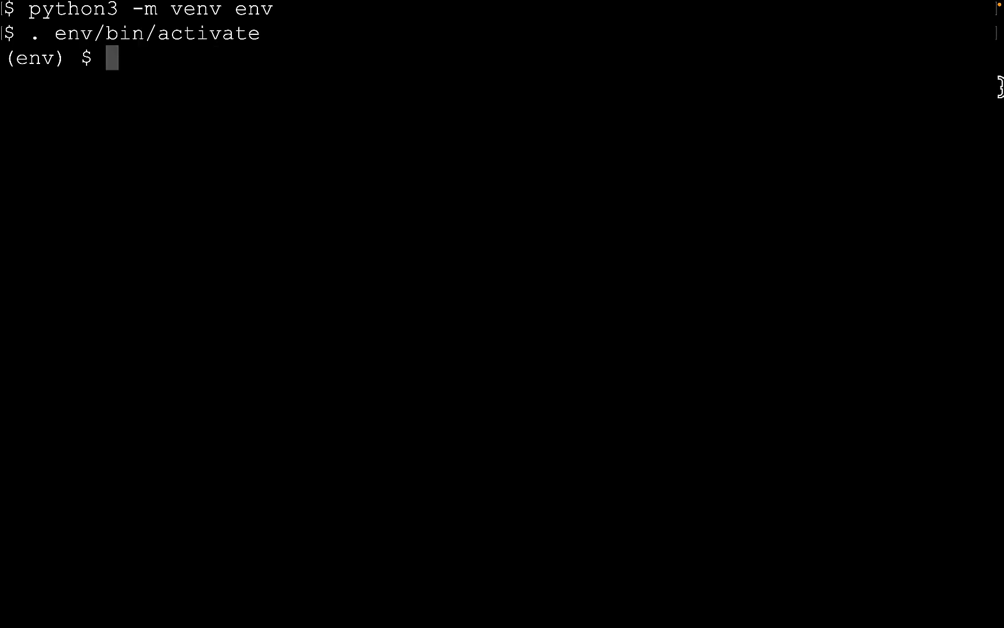
# Install IPython with pip3 and launch an IPython session
pyautogui.write('pip3 install ipython')
pyautogui.write('brew install rar')
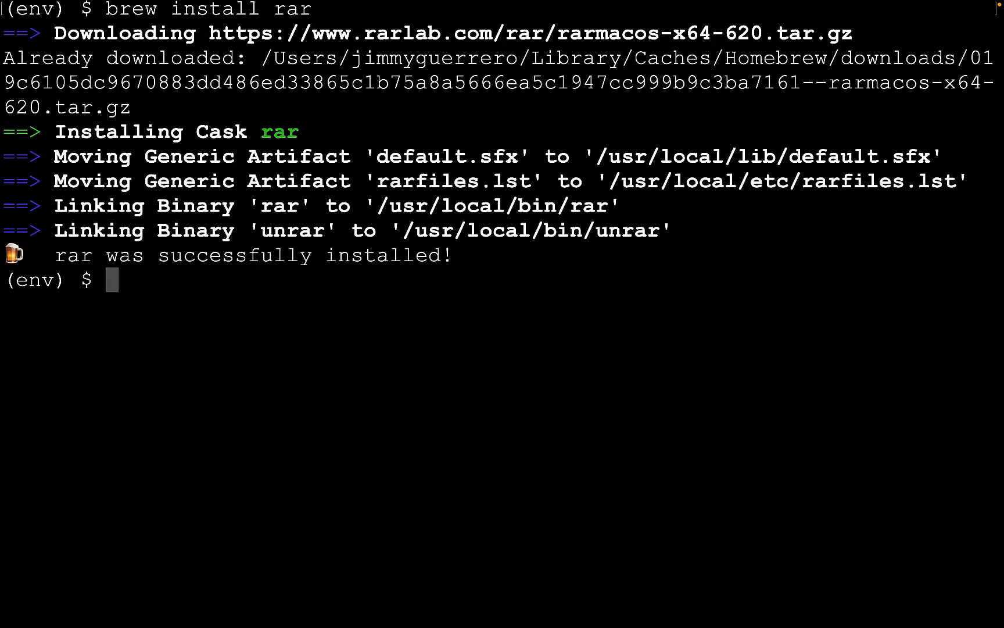
pyautogui.write('ipython')
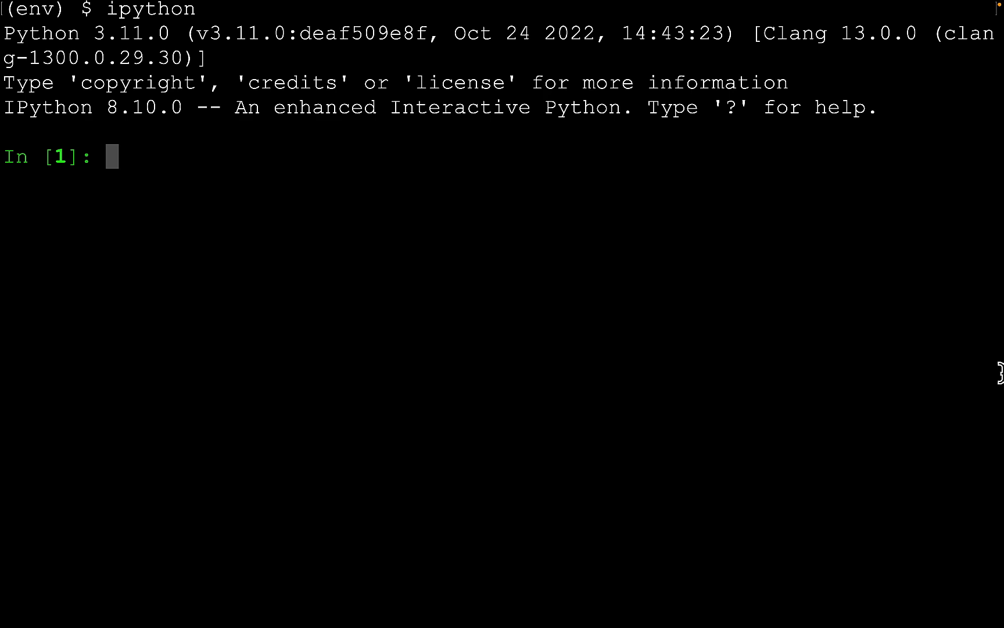
# Upgrade pip, setuptools and wheel, install fiftyone, and exit IPython via os._exit(00)
pyautogui.write('pip install --upgrade pip setuptools wheel')
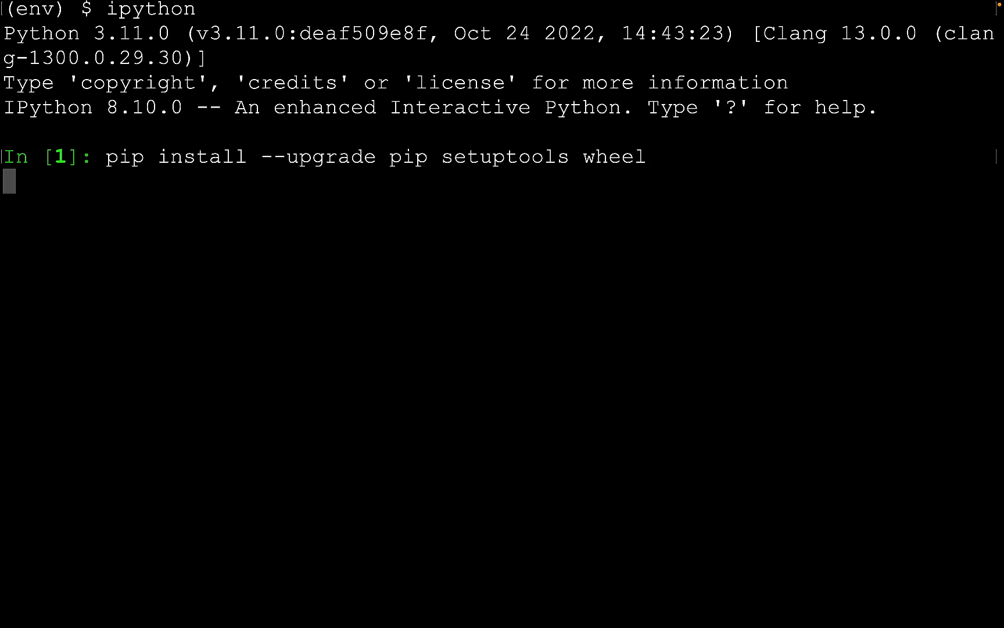
pyautogui.press('enter')
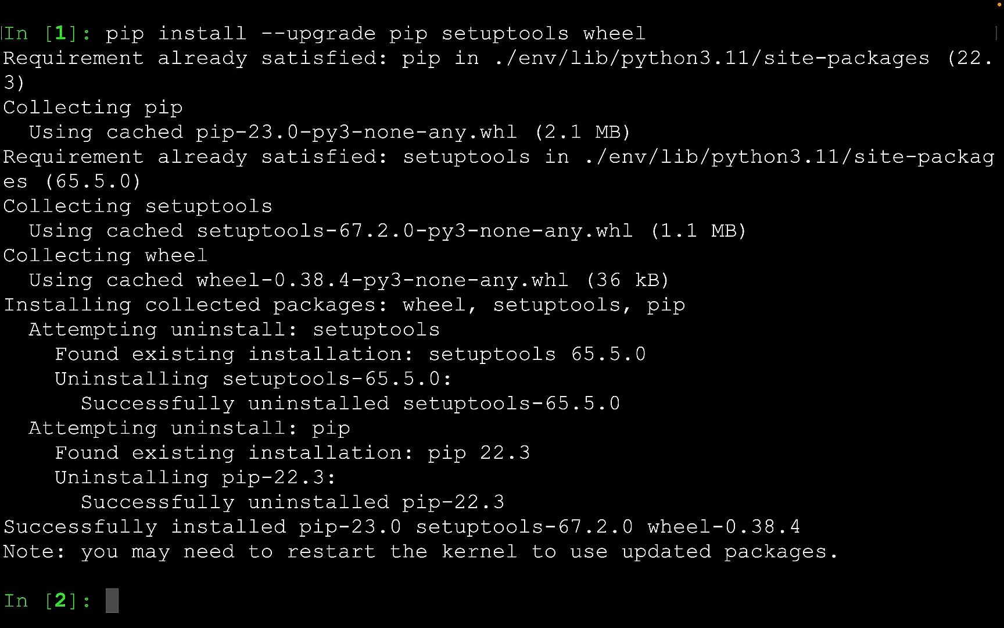
pyautogui.write('clear')
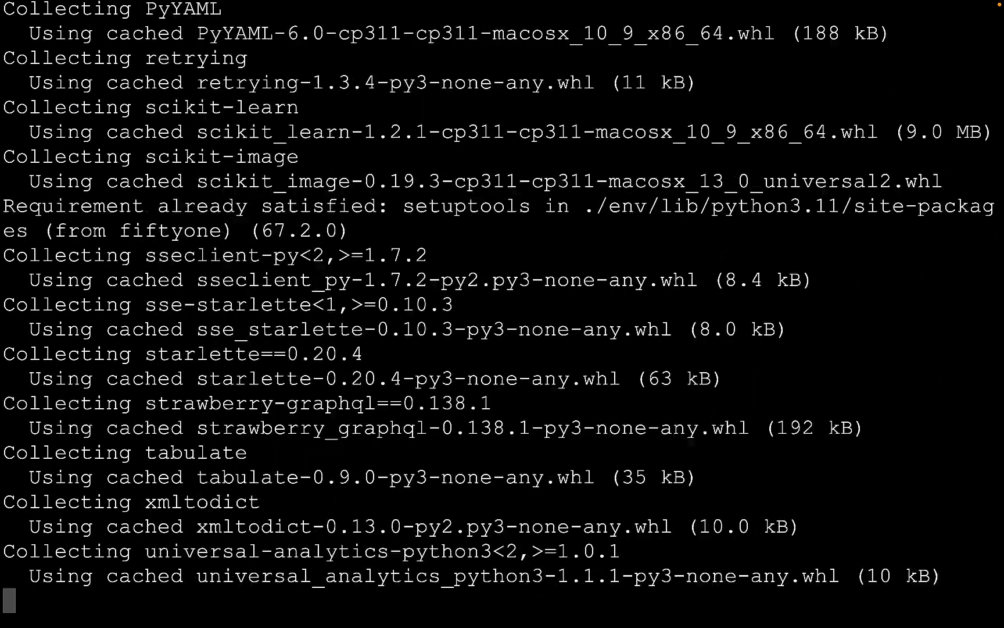
pyautogui.write('clear')
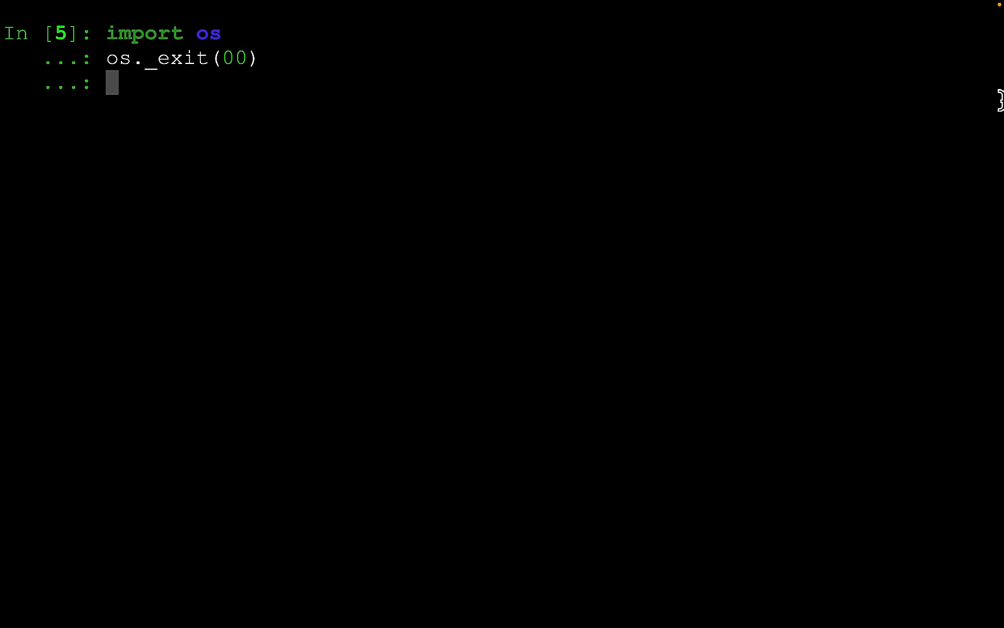
pyautogui.press('enter')
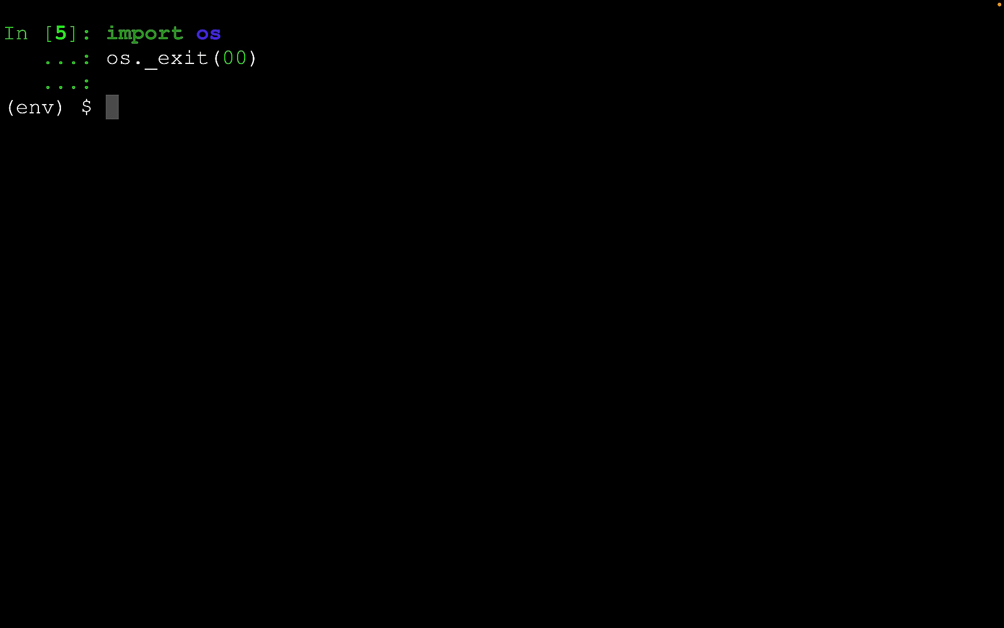
# Relaunch IPython and run foz.load_zoo_dataset('ucf101', split='test') to download the test split
pyautogui.write('ipython')
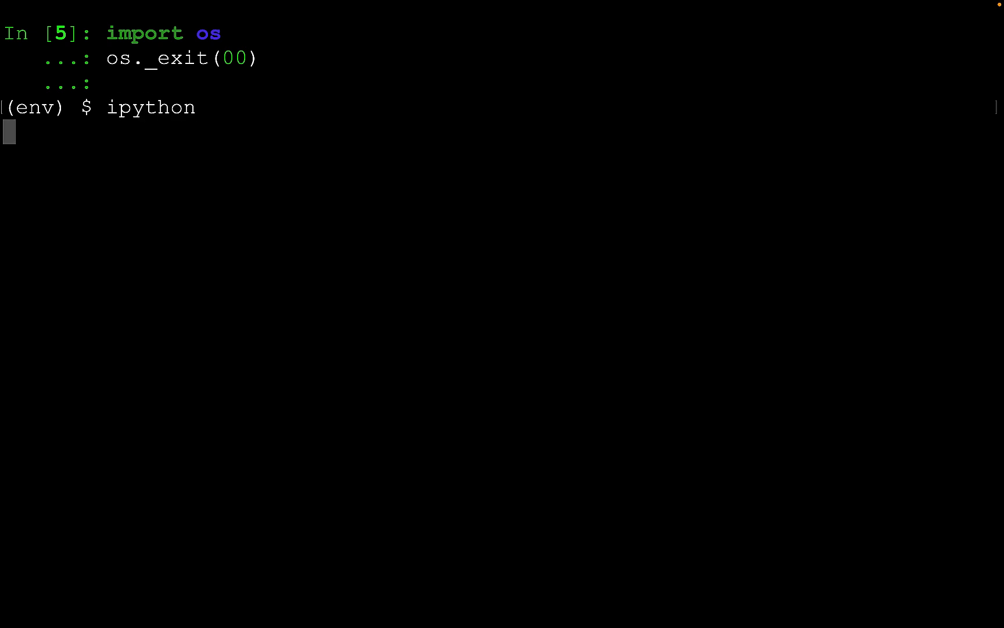
pyautogui.write('clear')
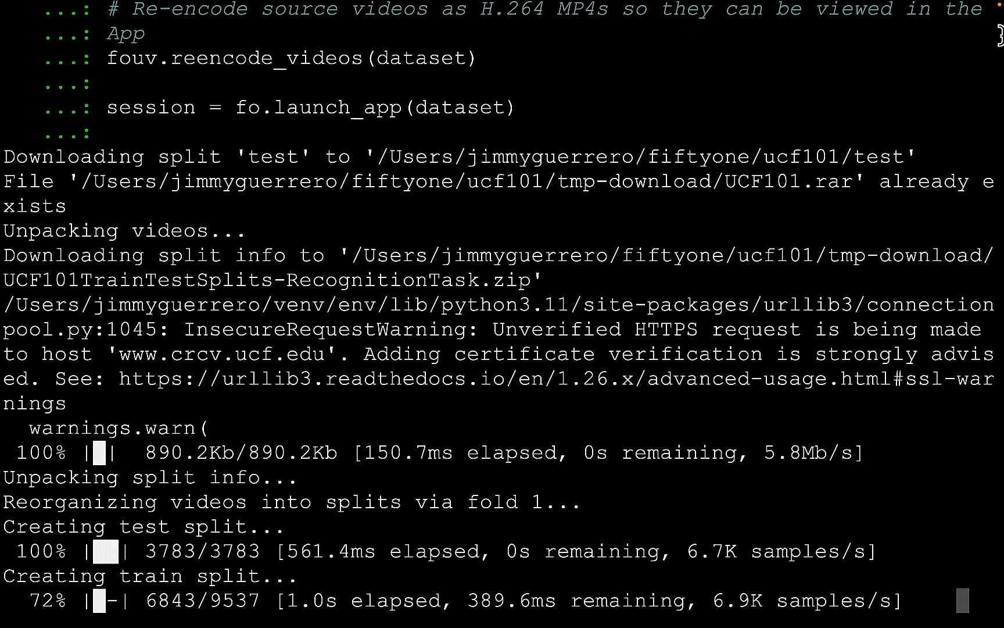
pyautogui.scroll(-3)
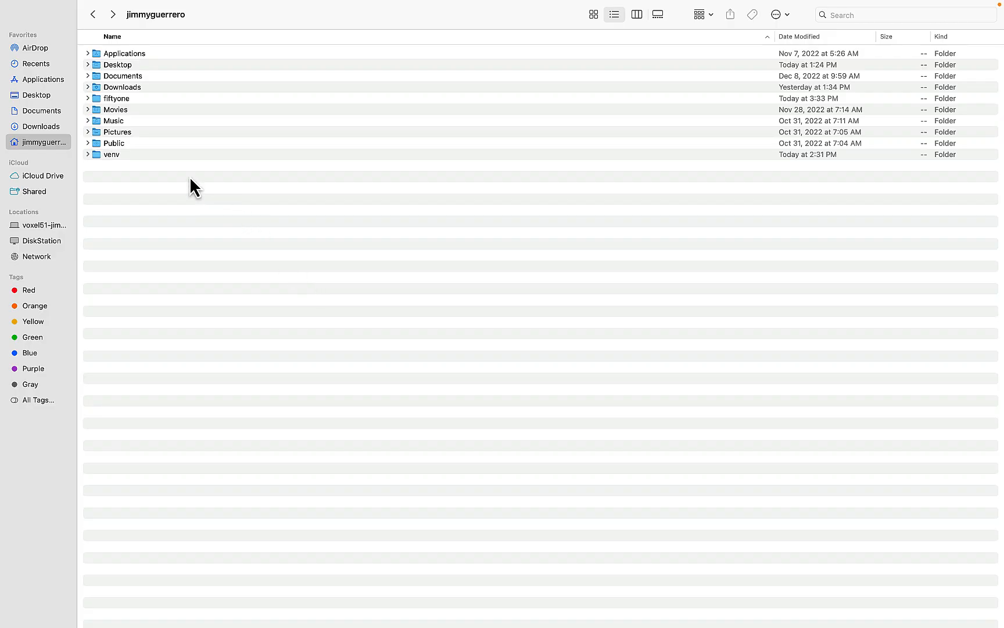
# Browse in Finder into fiftyone > ucf101 > test to list the action-class folders
pyautogui.doubleClick(115, 98)
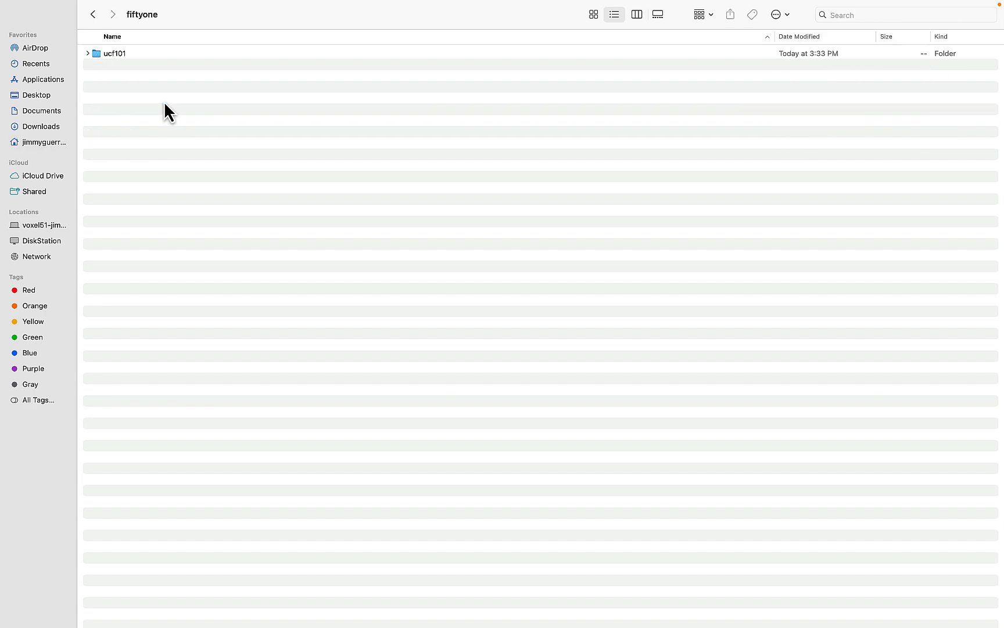
pyautogui.doubleClick(115, 53)
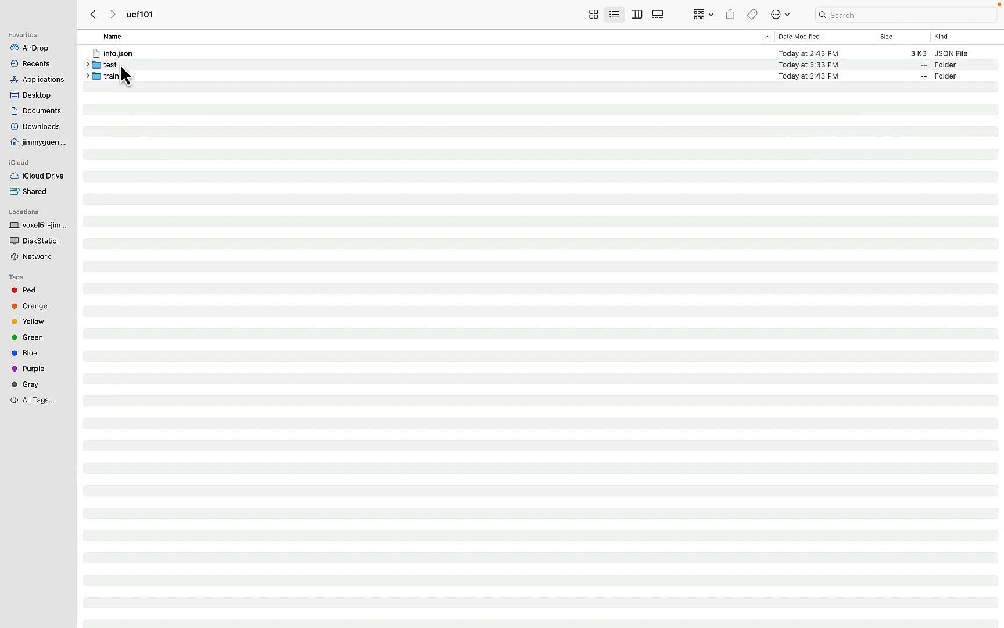
pyautogui.doubleClick(110, 64)
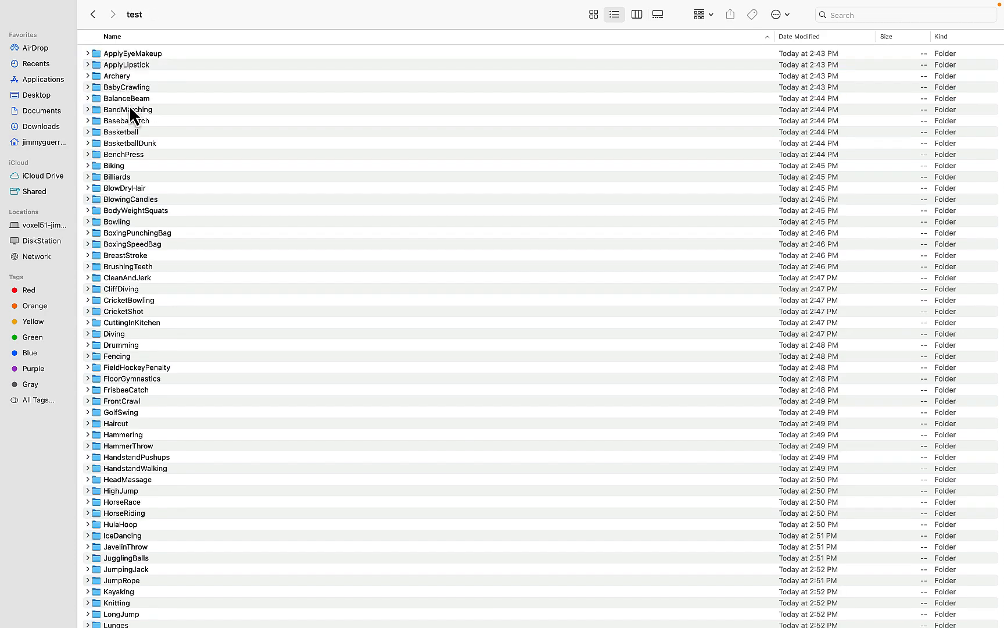
pyautogui.doubleClick(126, 99)
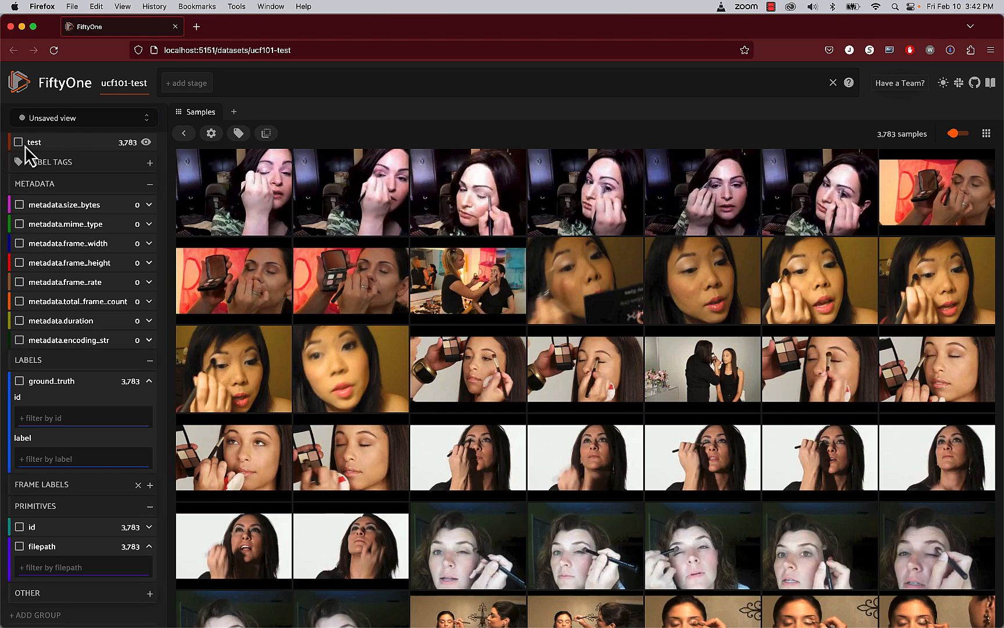
# Enable the 'test' sample tag and ground_truth labels on the ucf101-test thumbnails
pyautogui.click(19, 142)
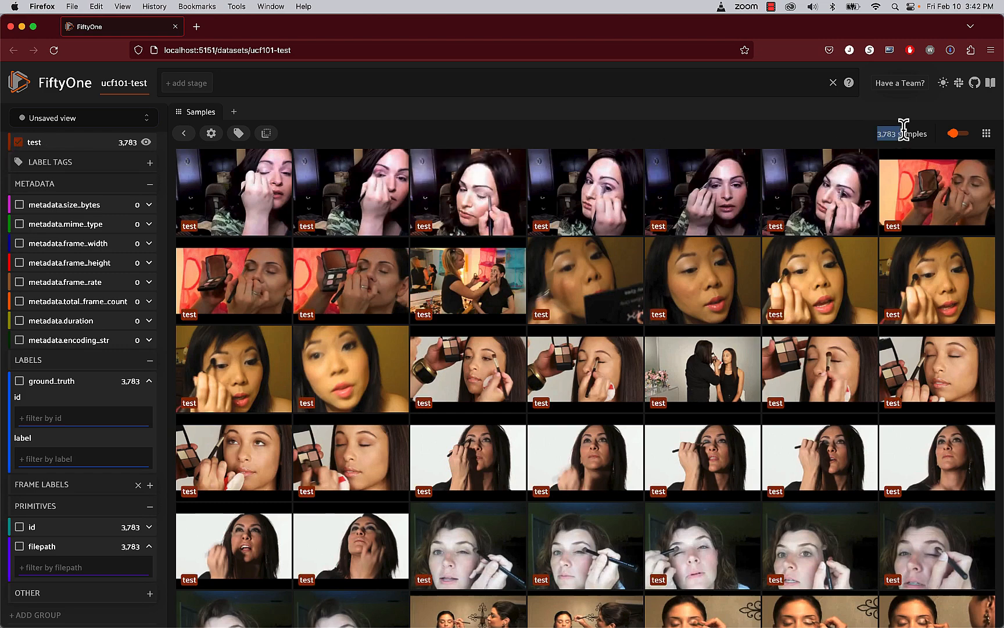
pyautogui.moveTo(37, 261)
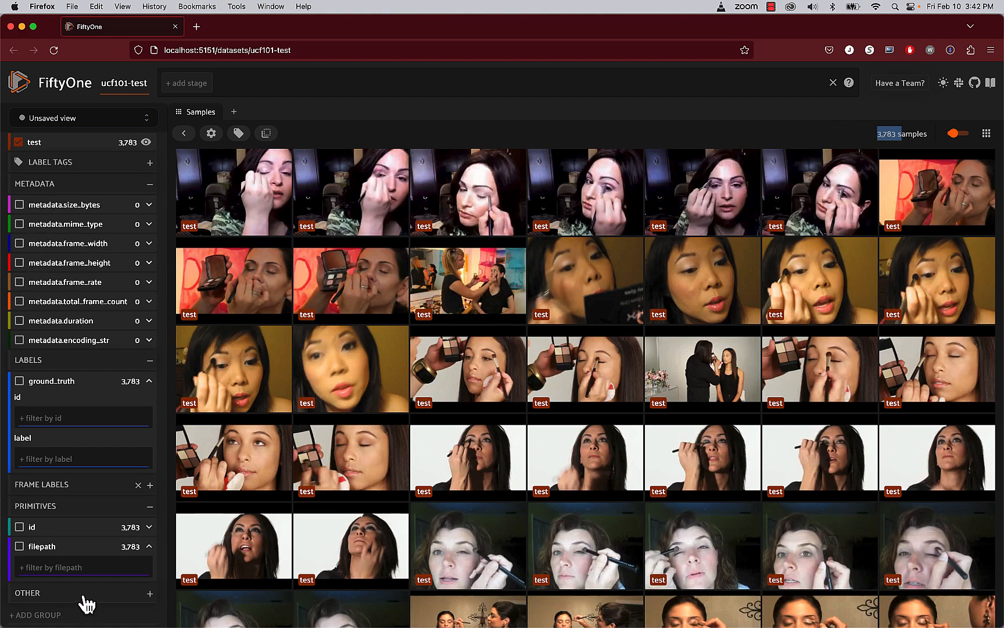
pyautogui.moveTo(36, 400)
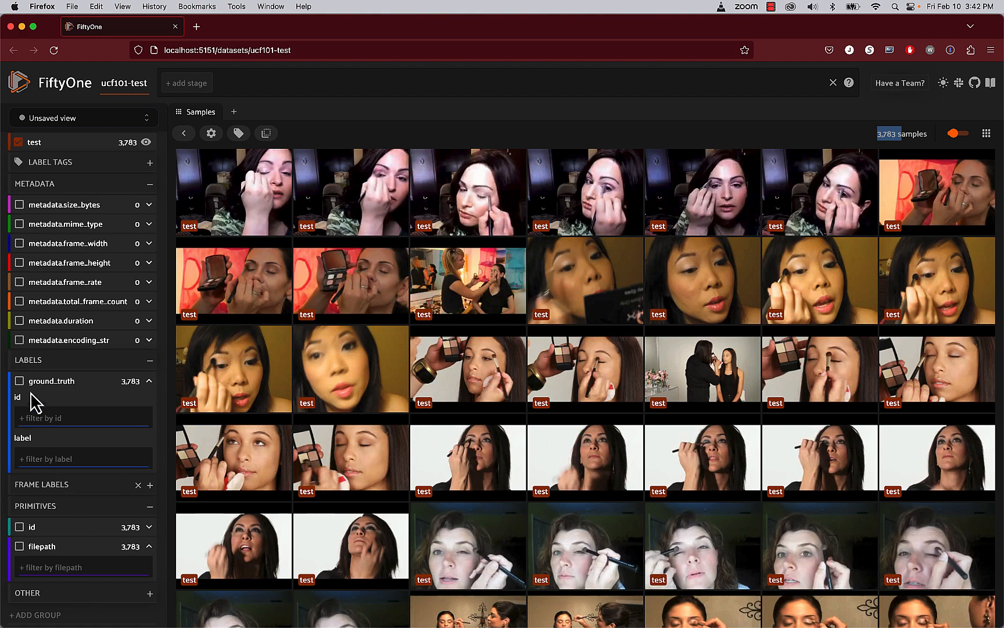
pyautogui.click(19, 381)
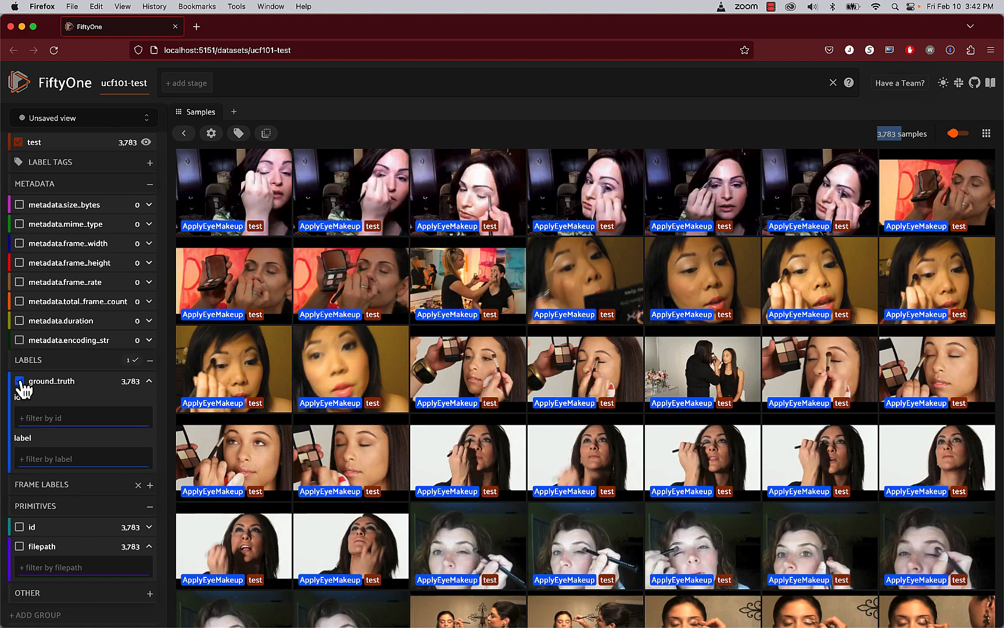
pyautogui.click(20, 380)
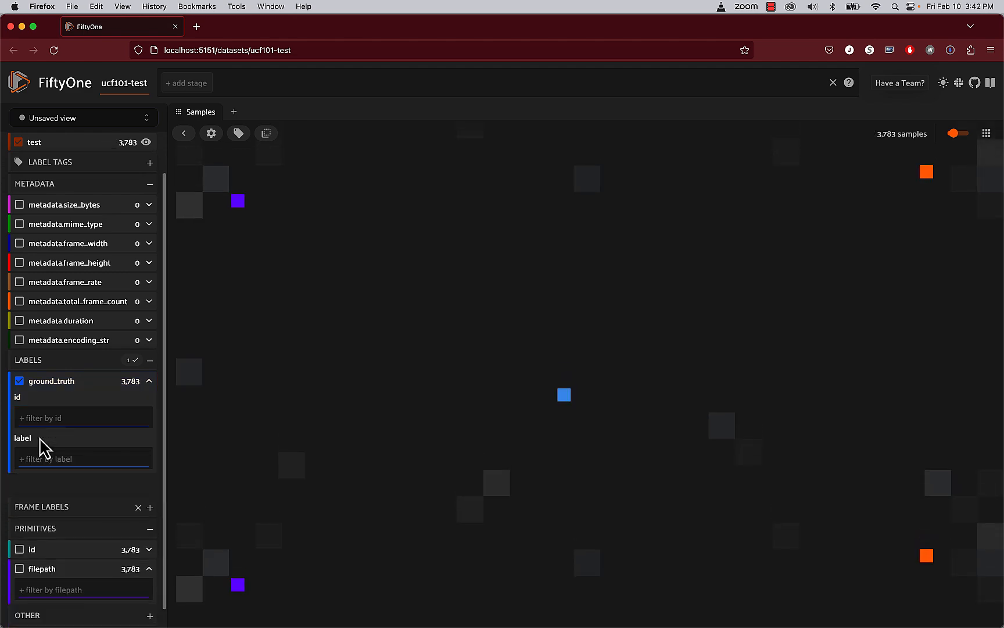
# Filter ground_truth to SkateBoarding (32 videos) and open one clip in the expanded view
pyautogui.click(83, 458)
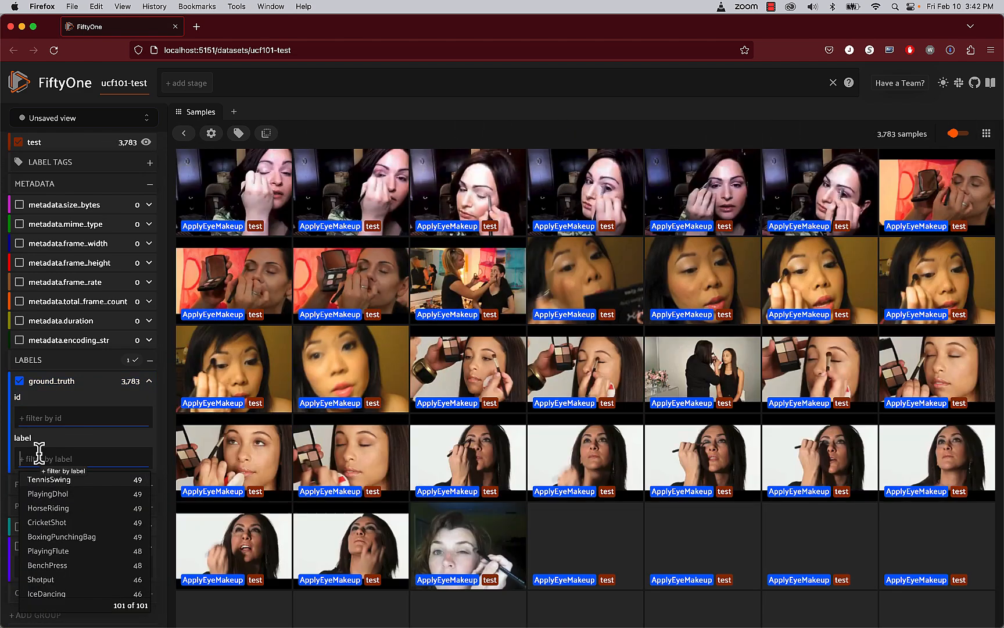
pyautogui.write('Skate')
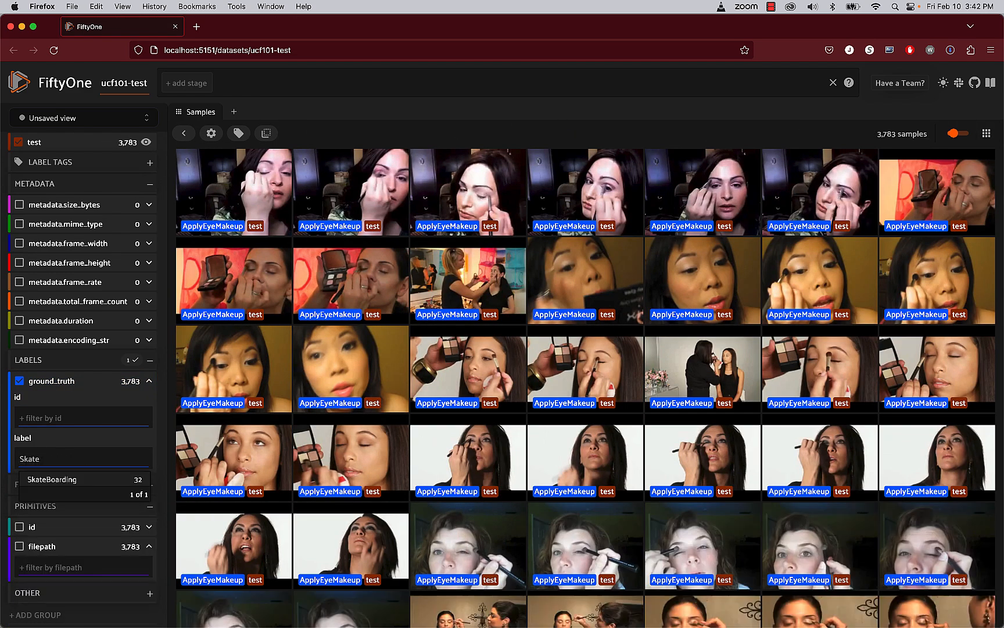
pyautogui.click(24, 476)
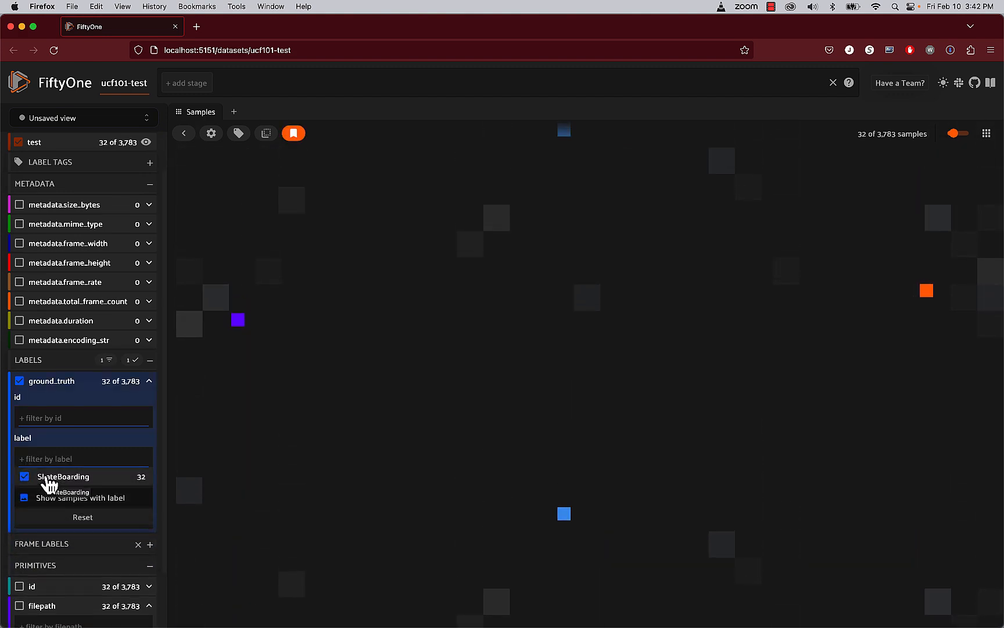
pyautogui.click(25, 476)
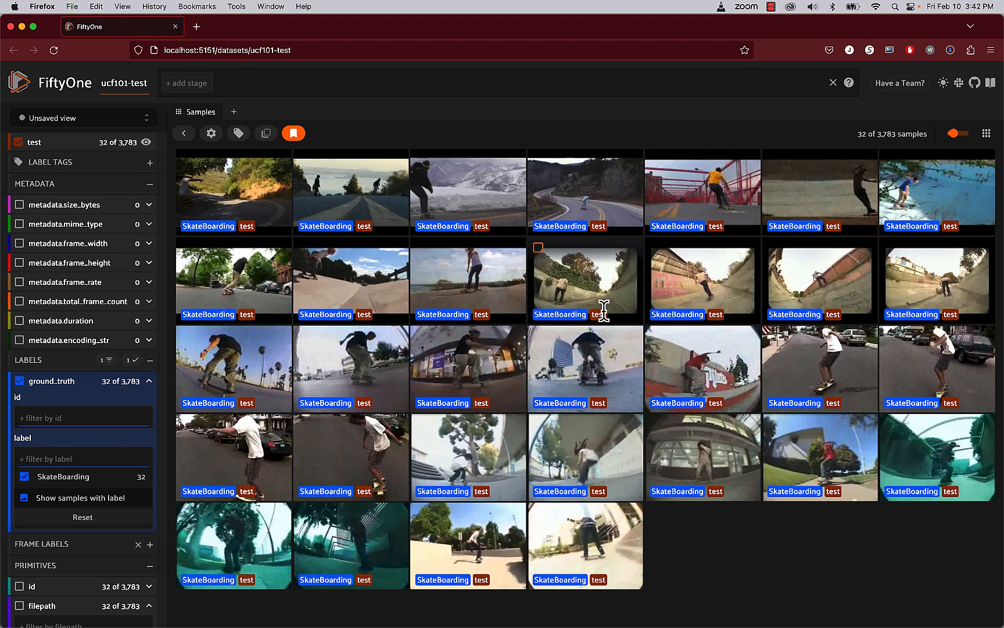
pyautogui.click(585, 282)
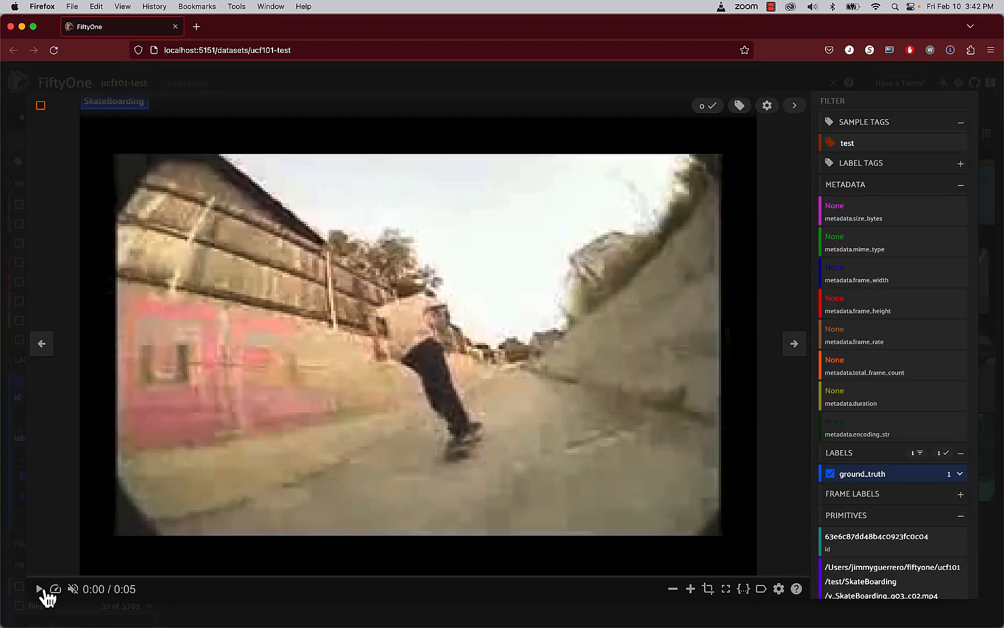
# Play the SkateBoarding clip, then list values in the filepath filter
pyautogui.click(40, 588)
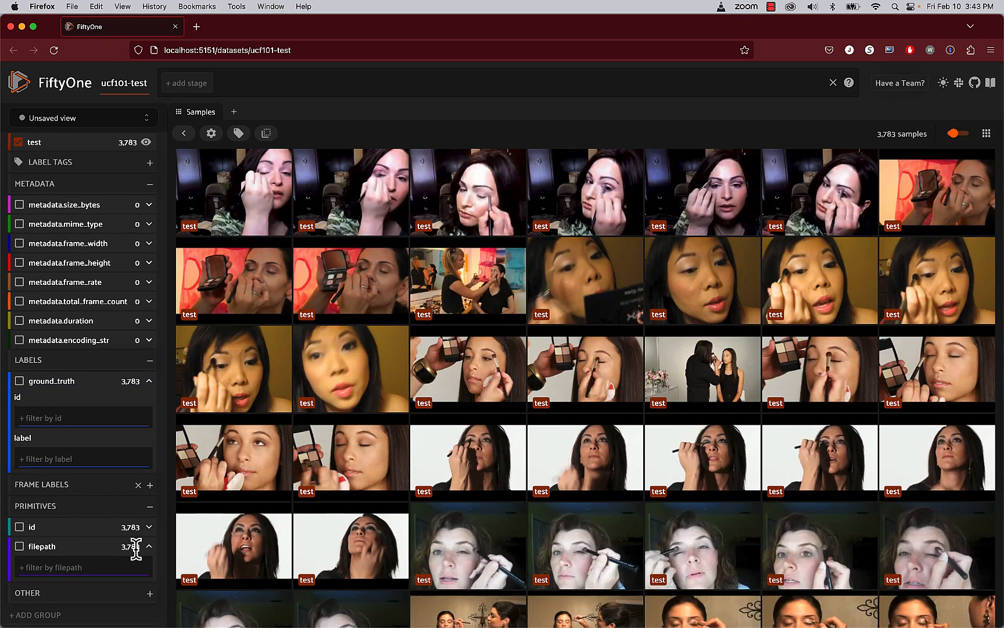
pyautogui.click(82, 566)
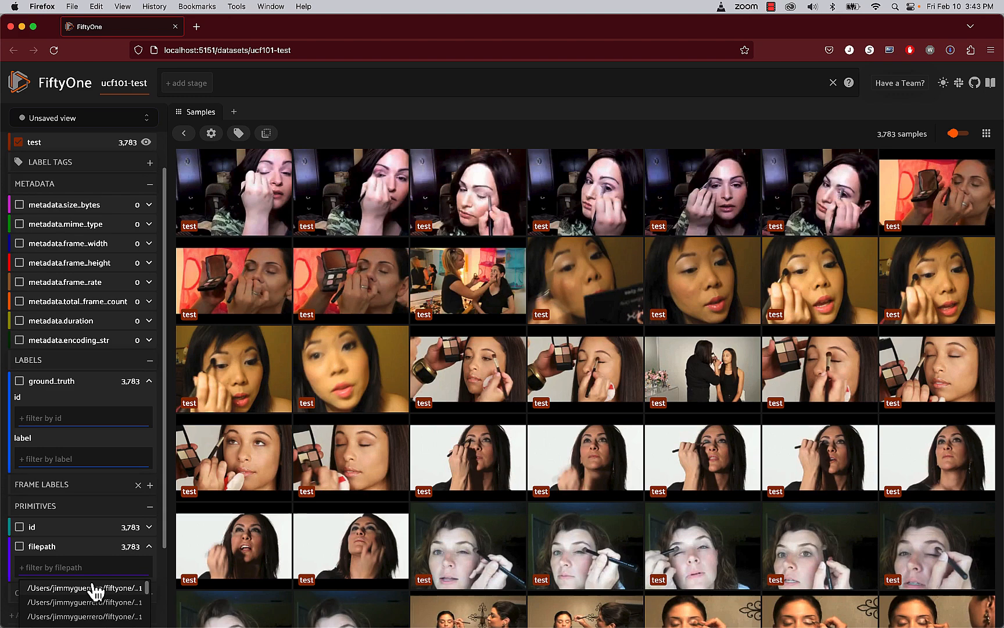